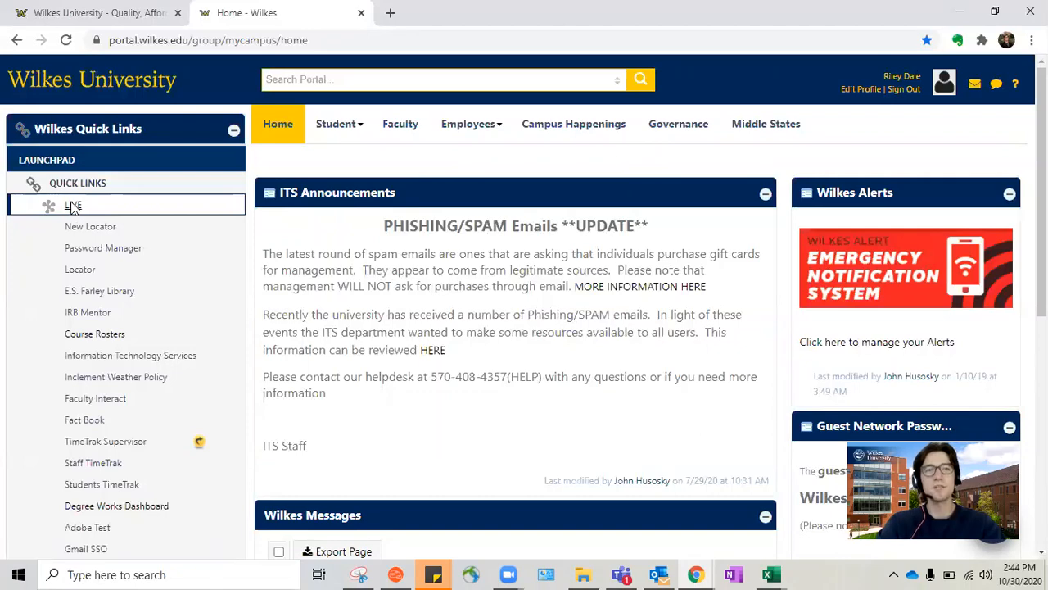
Launch the LIVE learning system from the portal's Quick Links launchpad
left_click(72, 205)
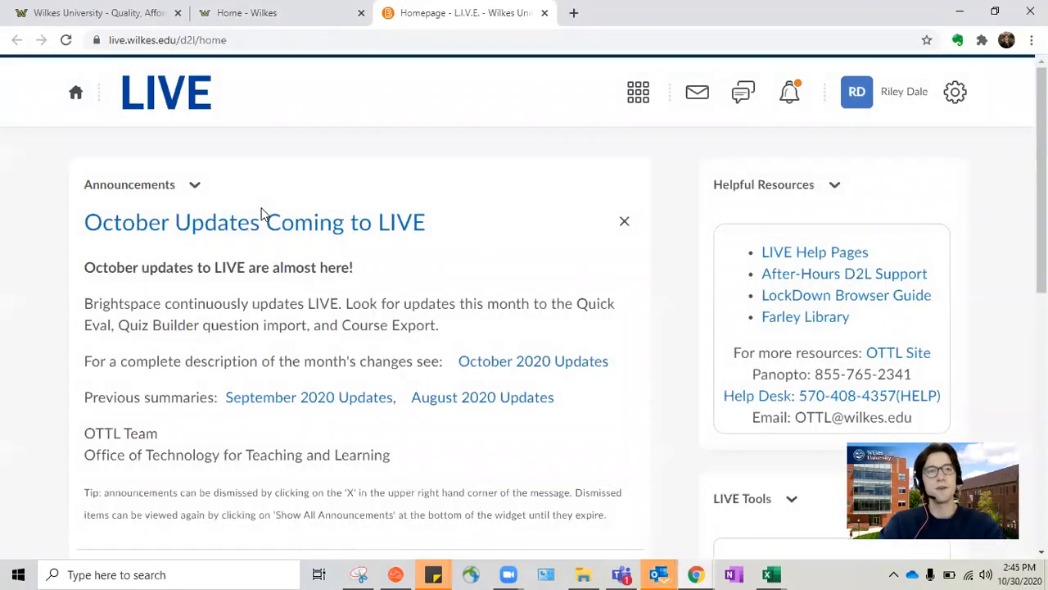
mouse_move(516, 136)
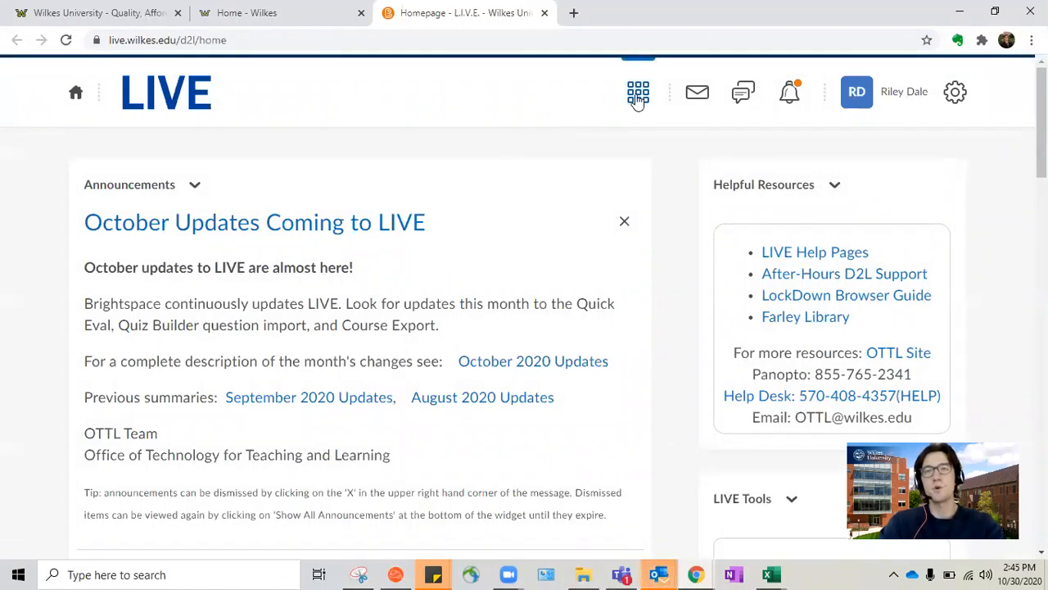
mouse_move(698, 92)
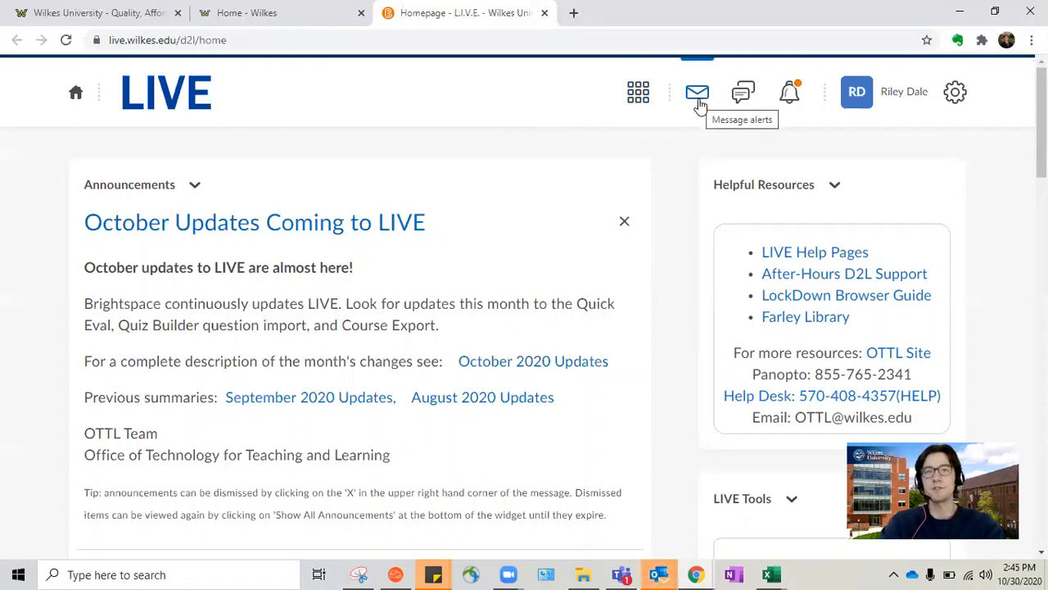
mouse_move(740, 92)
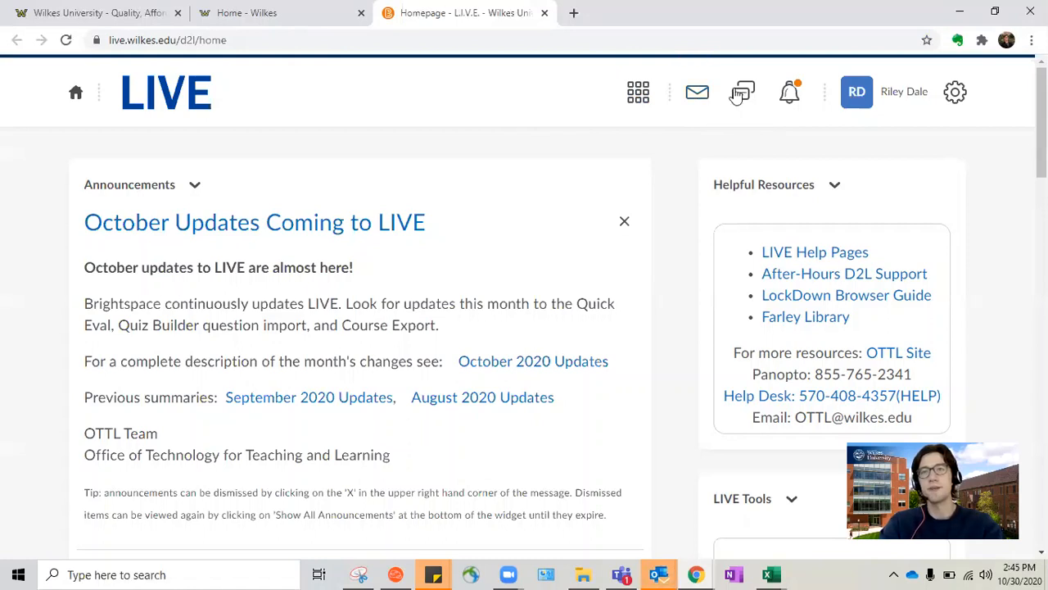
mouse_move(742, 92)
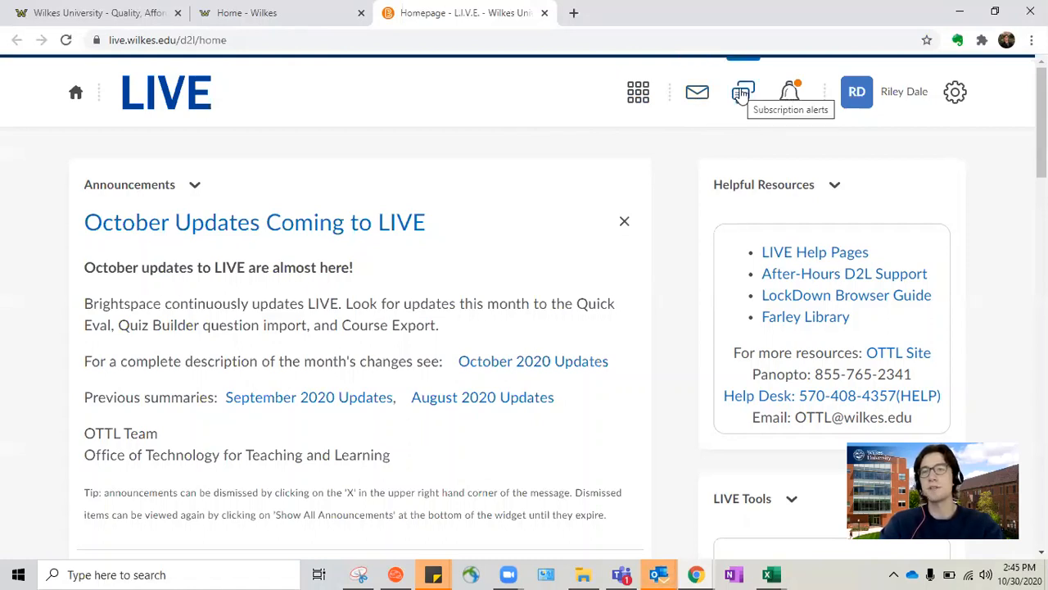
mouse_move(788, 92)
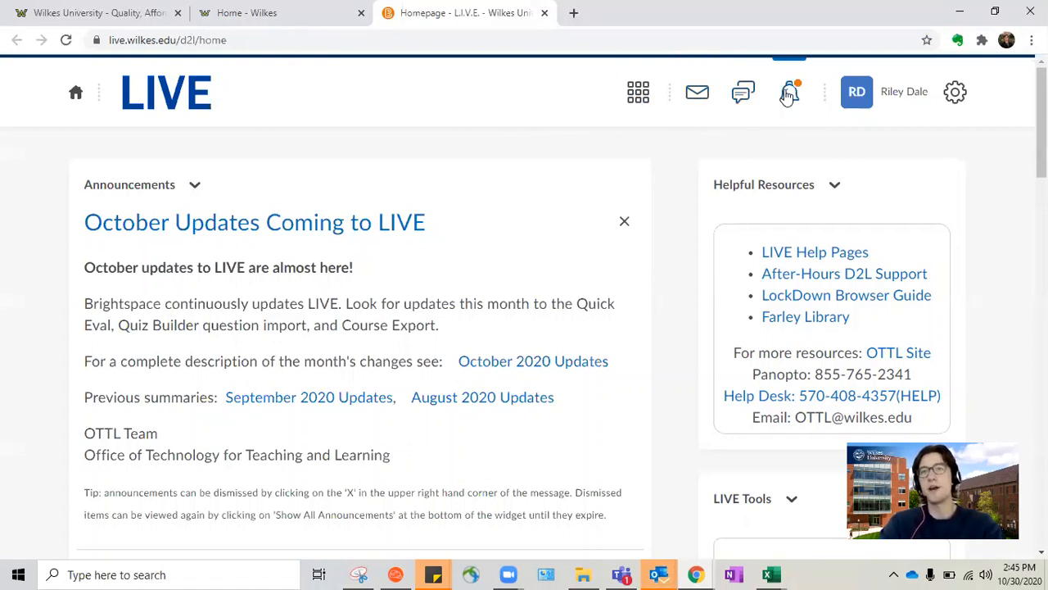
mouse_move(789, 98)
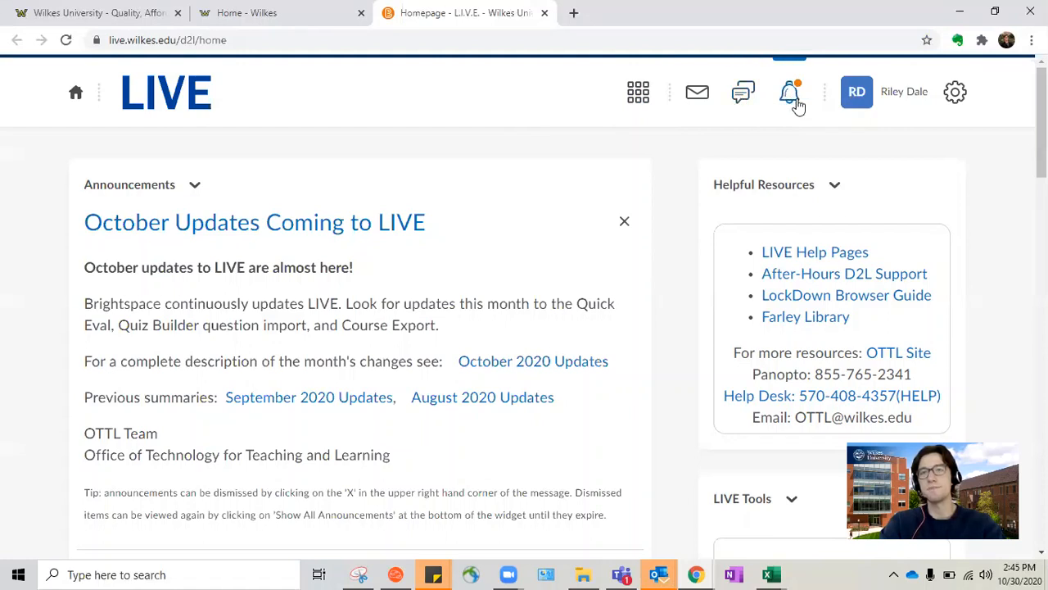
mouse_move(883, 105)
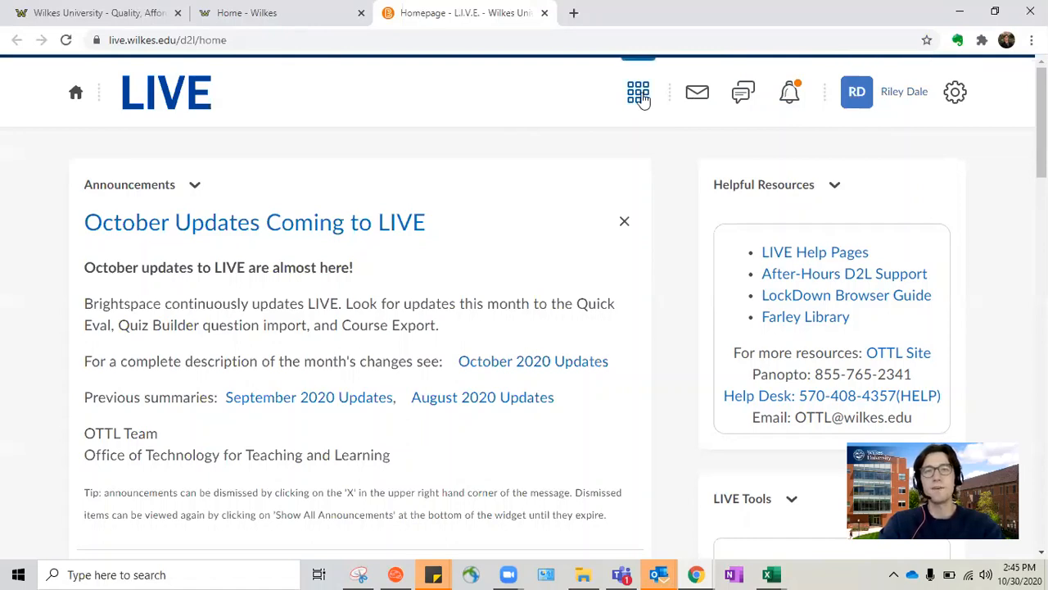
Choose the Nursing Student Orientation course from the course selector and peek at its More Tools menu
left_click(639, 92)
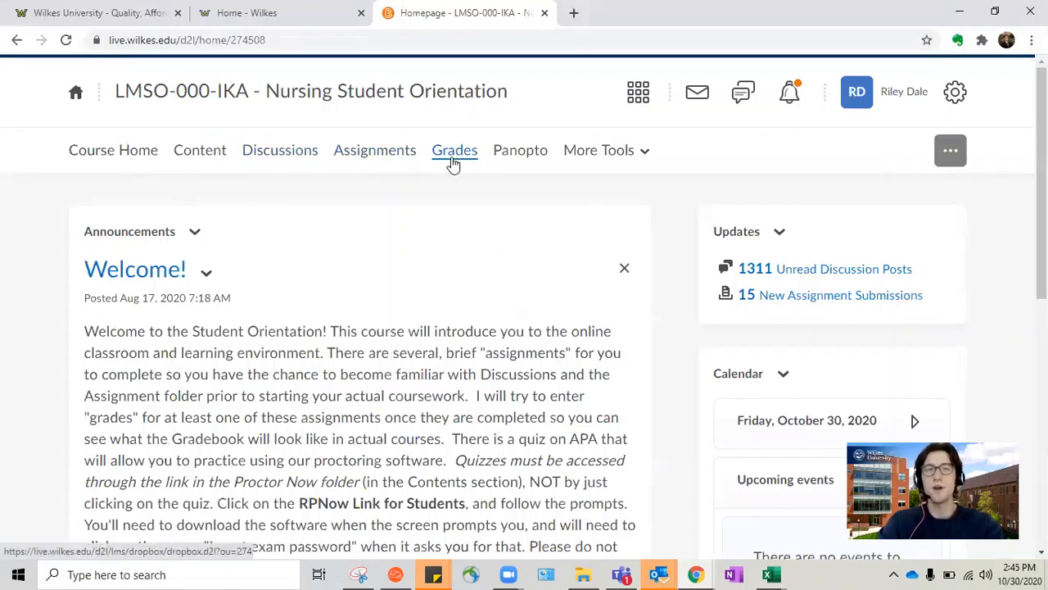
mouse_move(600, 151)
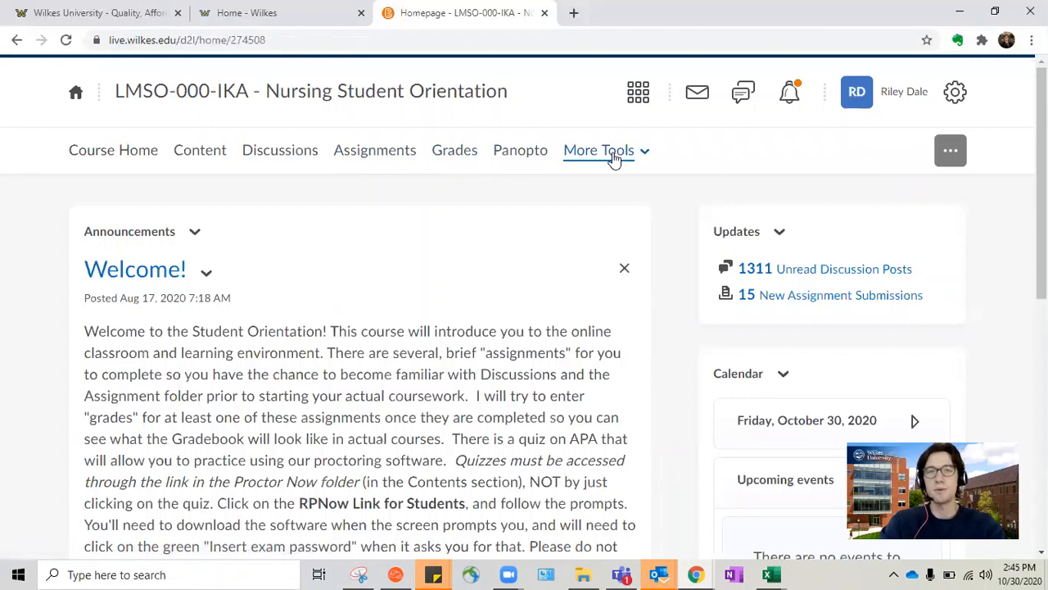
left_click(599, 151)
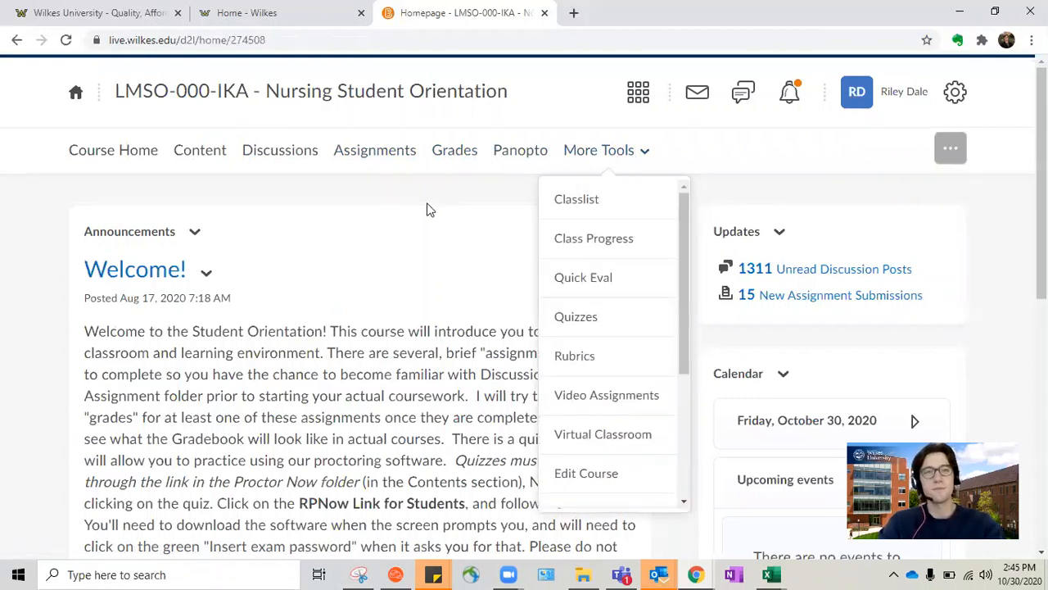
left_click(426, 209)
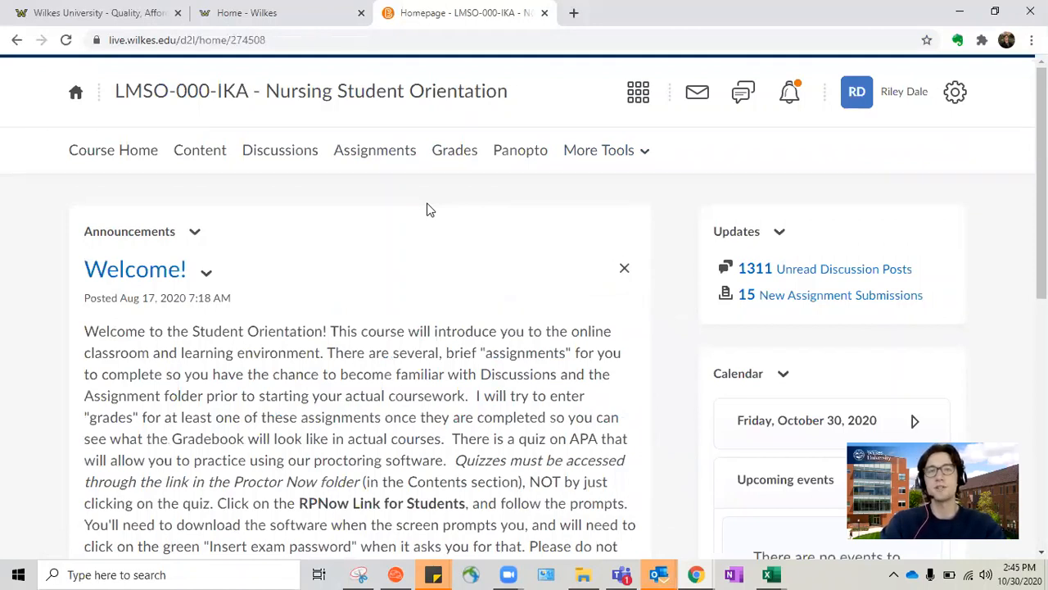
mouse_move(246, 167)
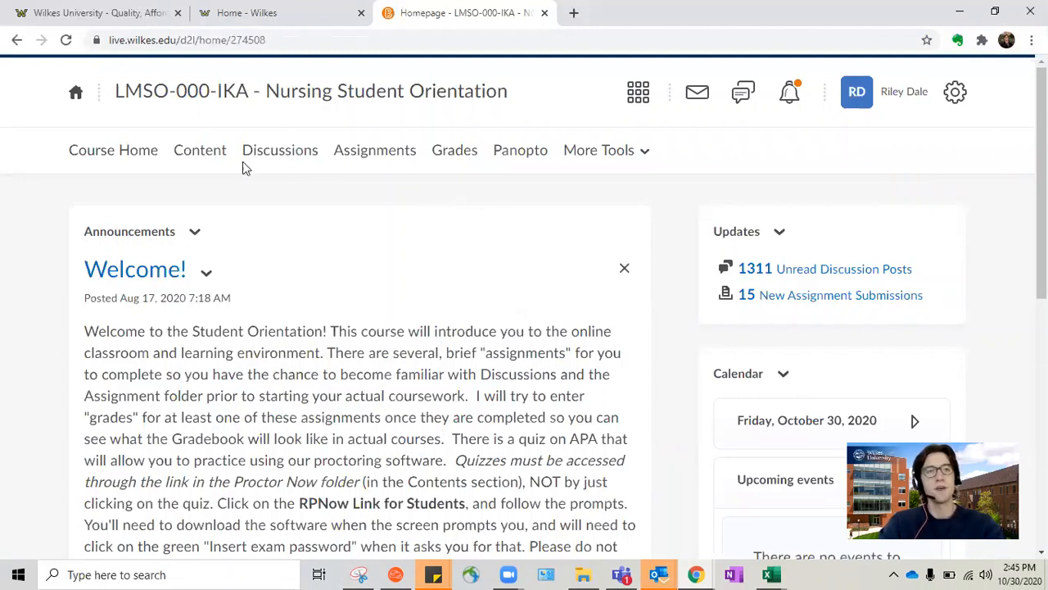
Browse the Content area's Module II Discussions items: Discussions Overview, Posts & Replies, Introductions
left_click(200, 151)
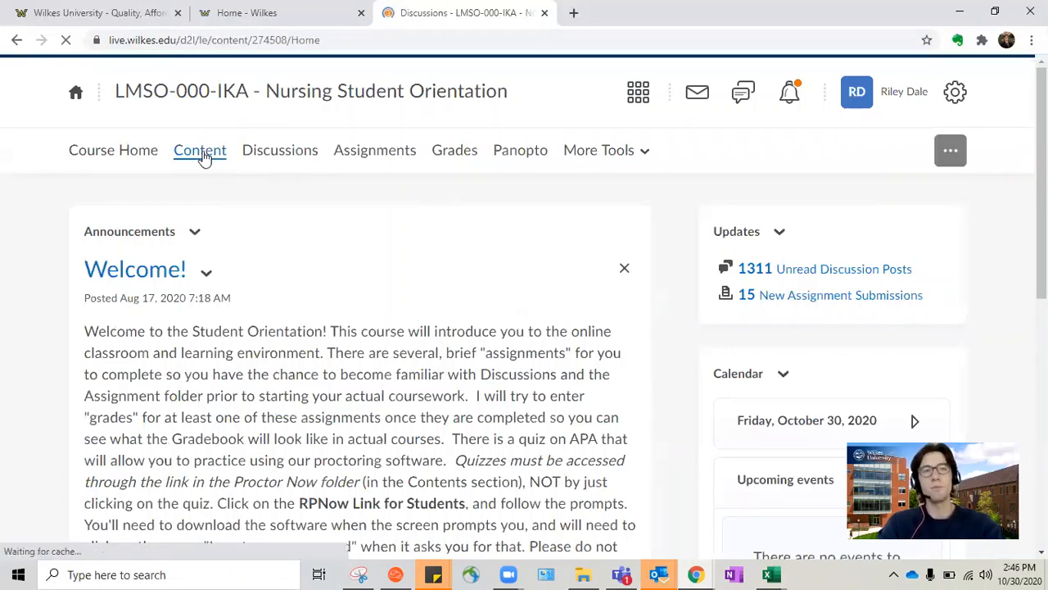
left_click(199, 151)
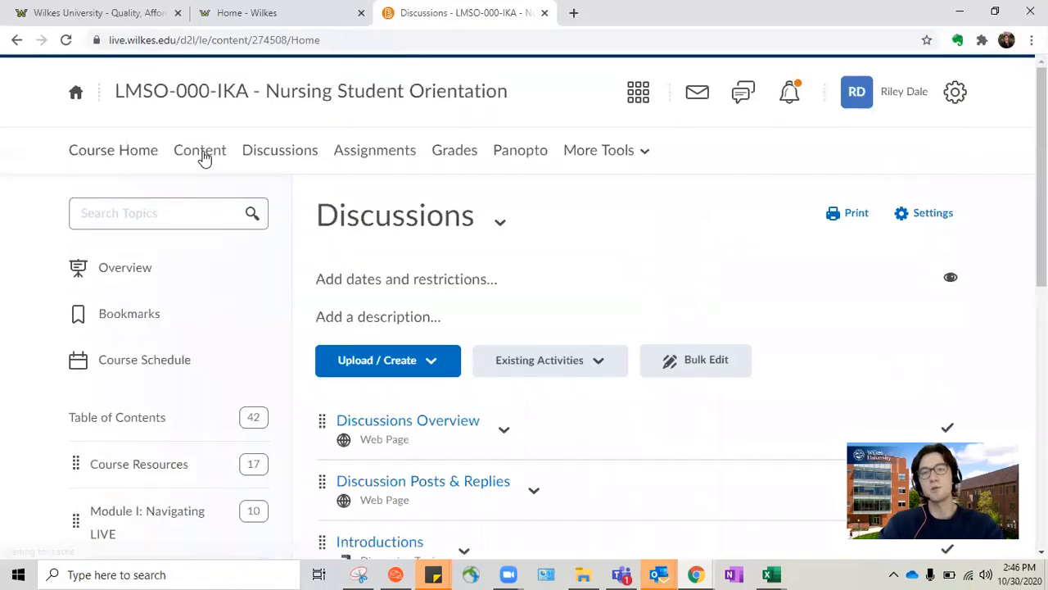
left_click(167, 213)
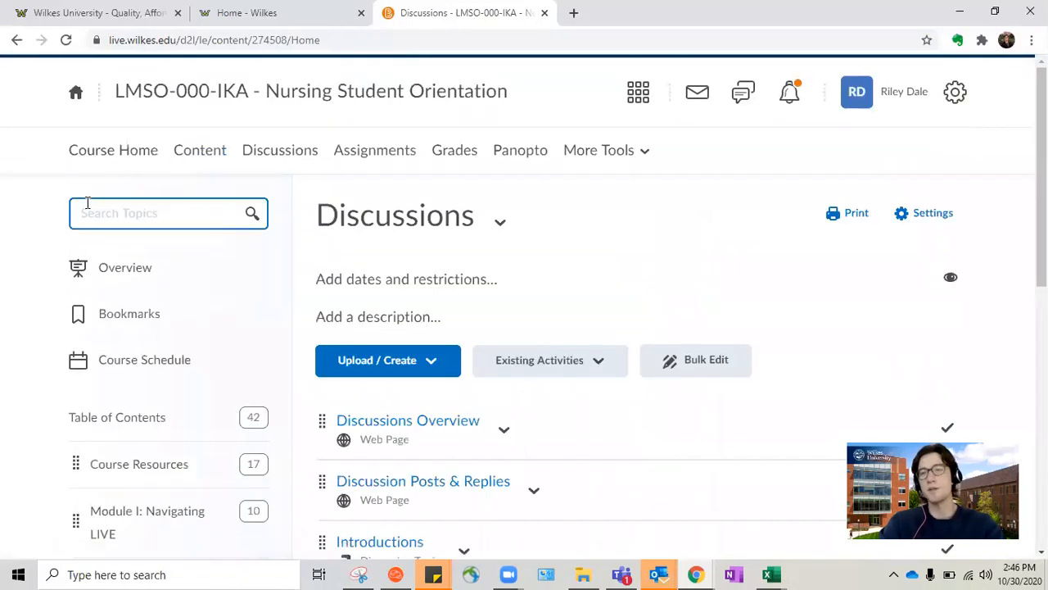
scroll("down", 3)
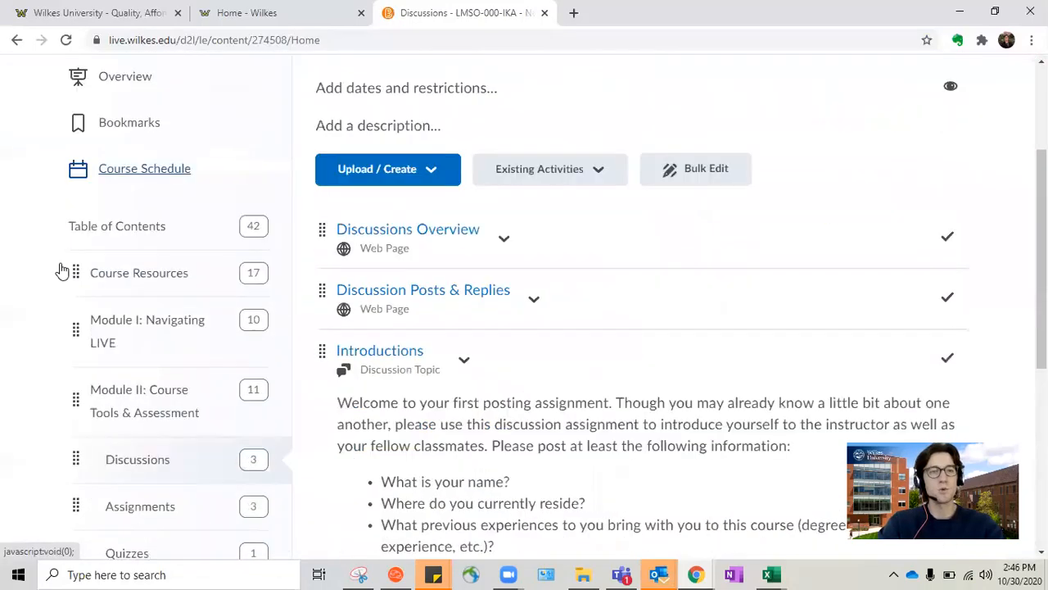
scroll("down", 3)
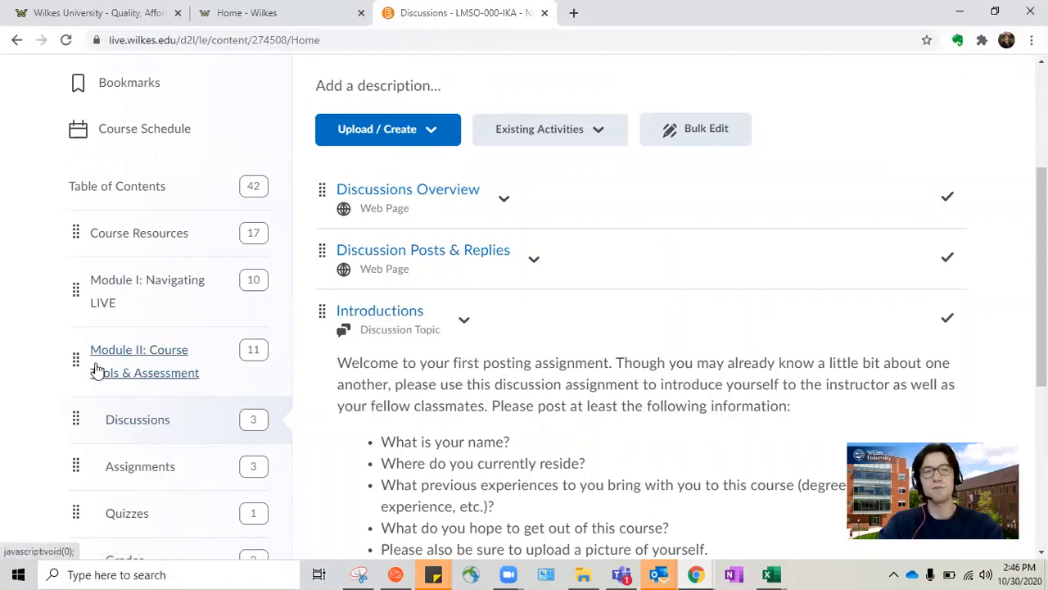
mouse_move(51, 367)
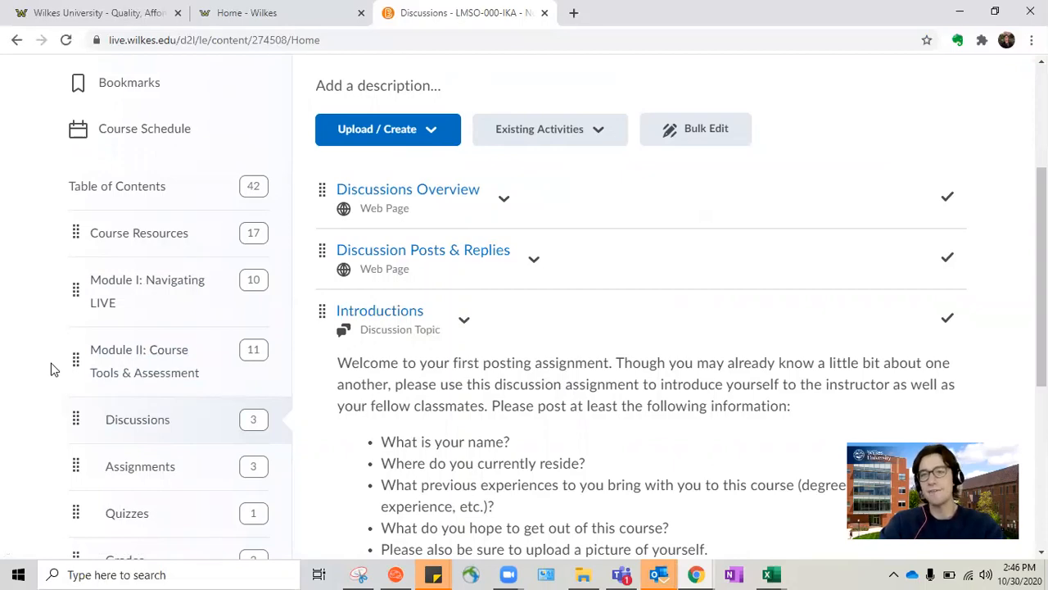
scroll("up", 3)
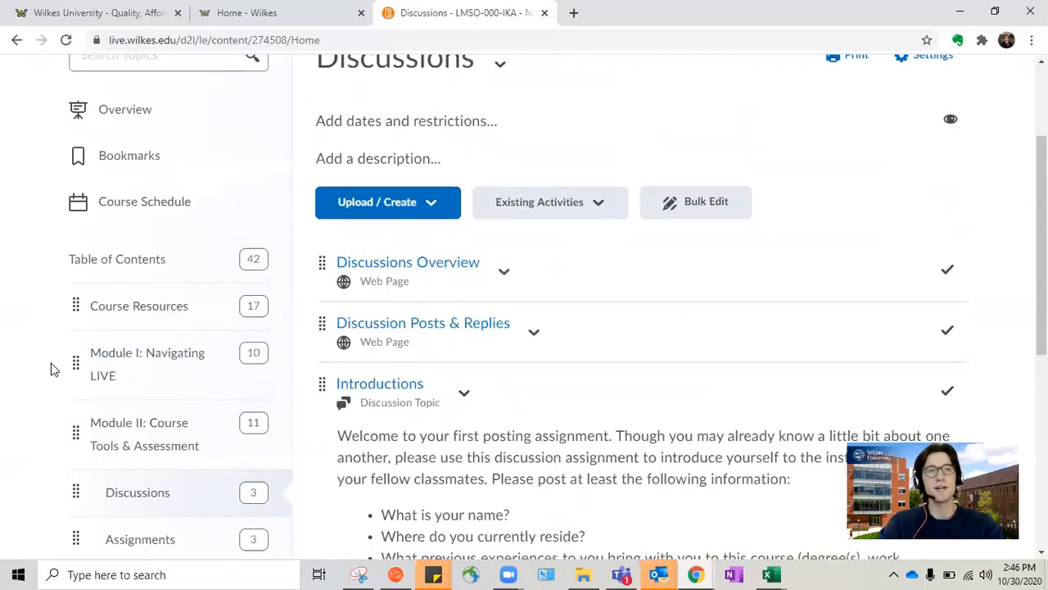
scroll("up", 3)
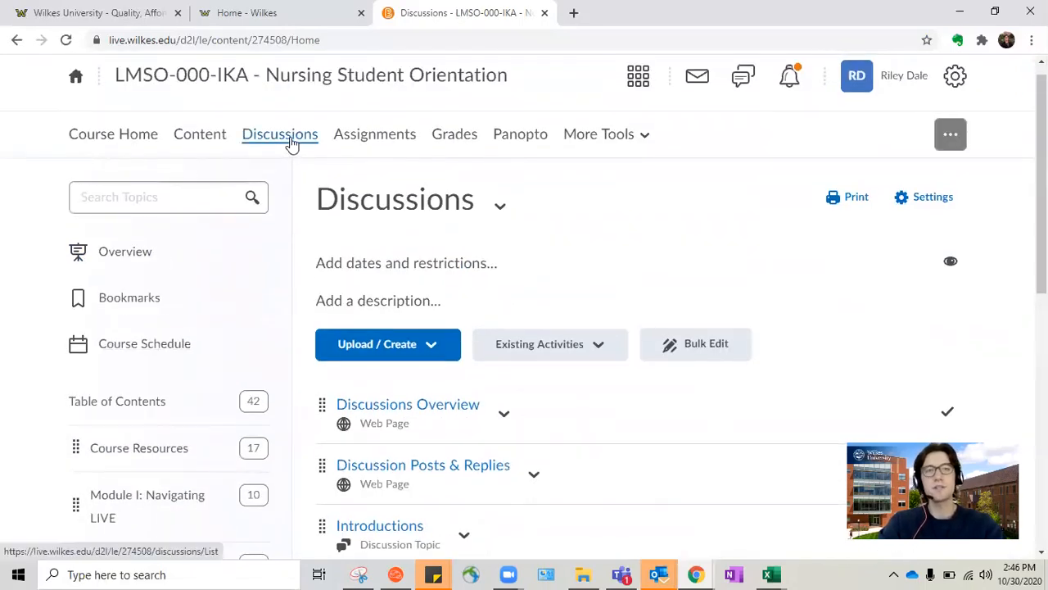
Look over the Discussions forum list including the NSG Student Orientation Forum
left_click(278, 135)
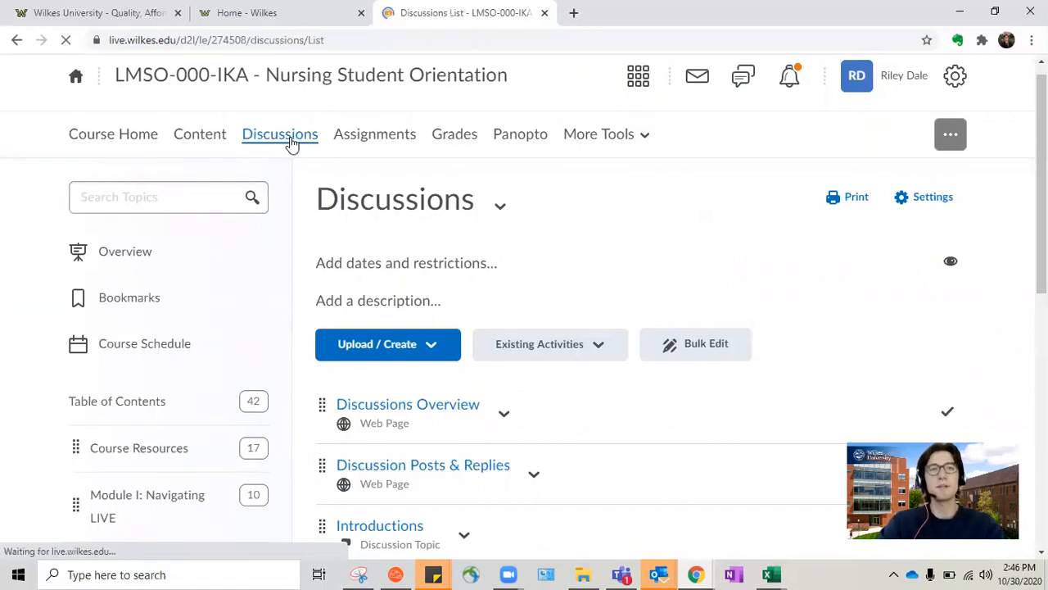
left_click(279, 135)
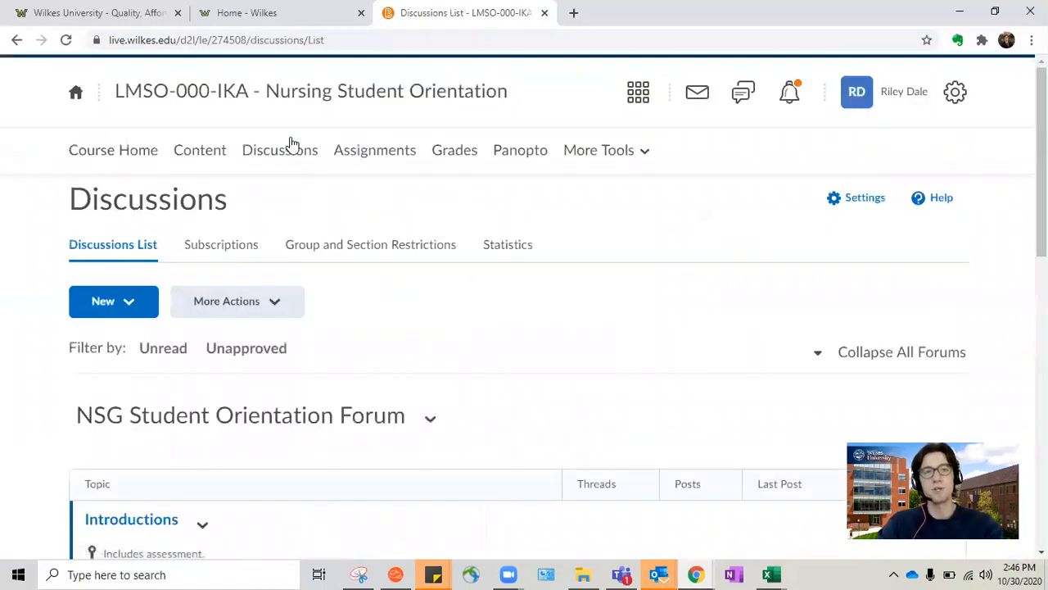
scroll("down", 3)
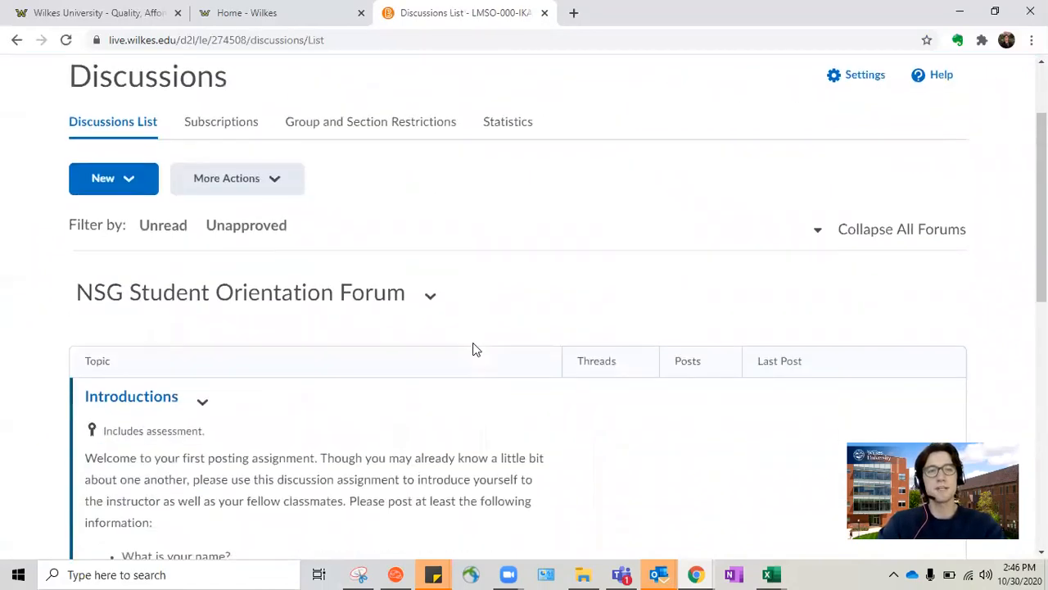
scroll("down", 3)
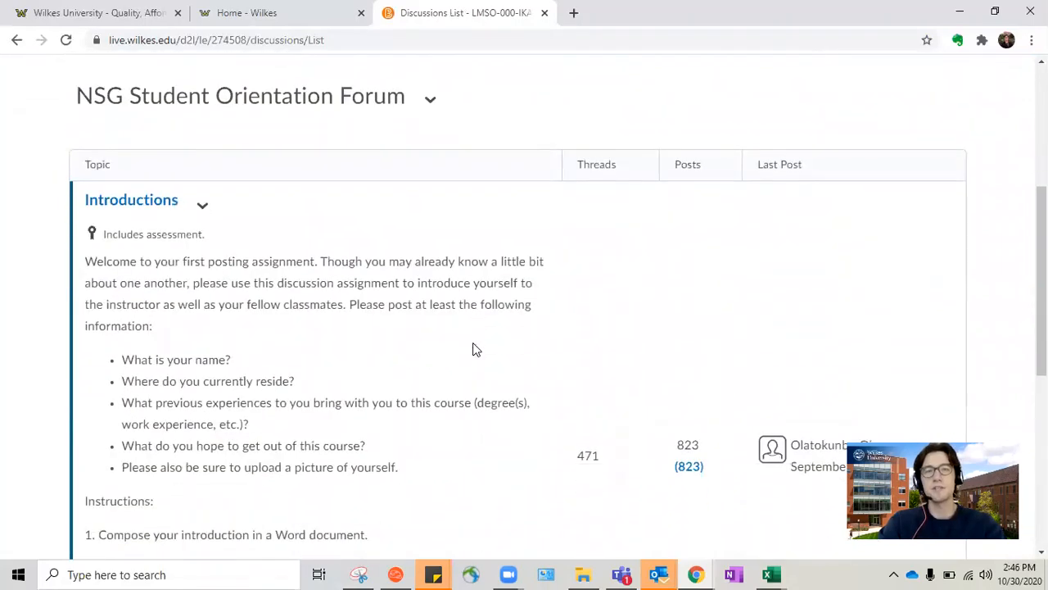
scroll("down", 3)
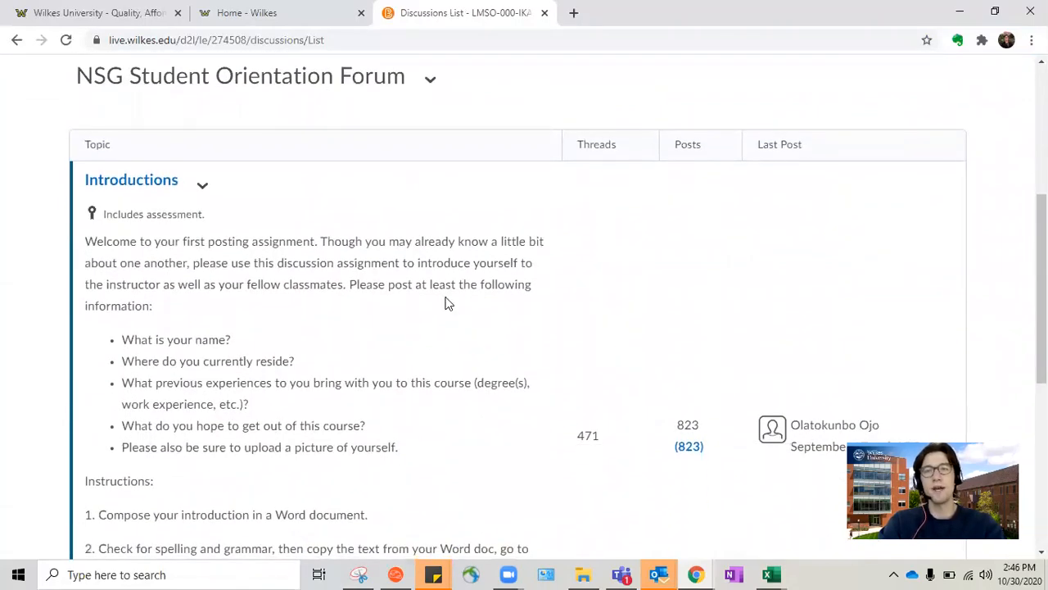
scroll("up", 3)
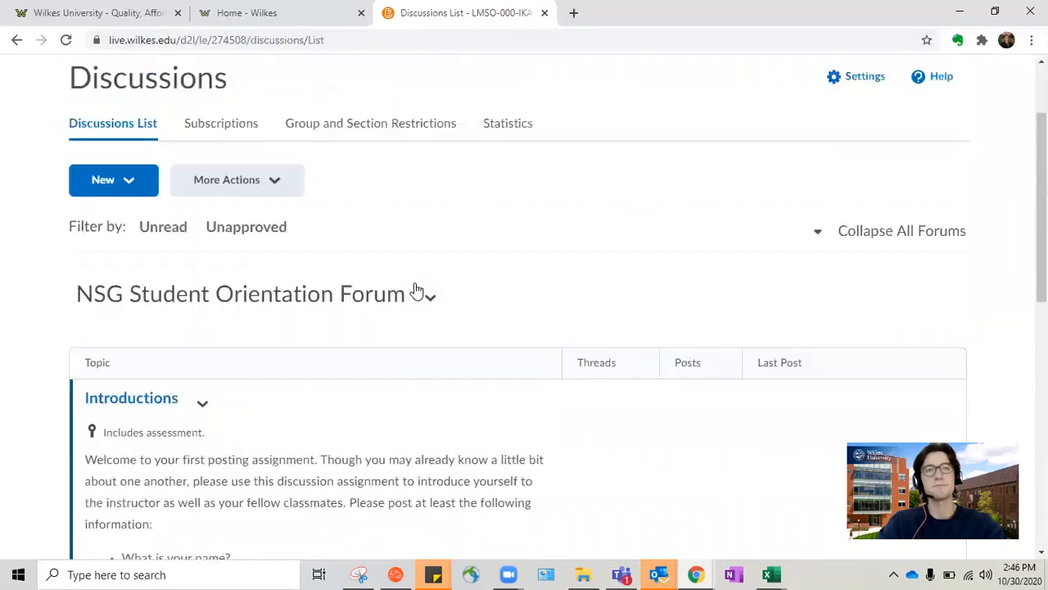
scroll("up", 3)
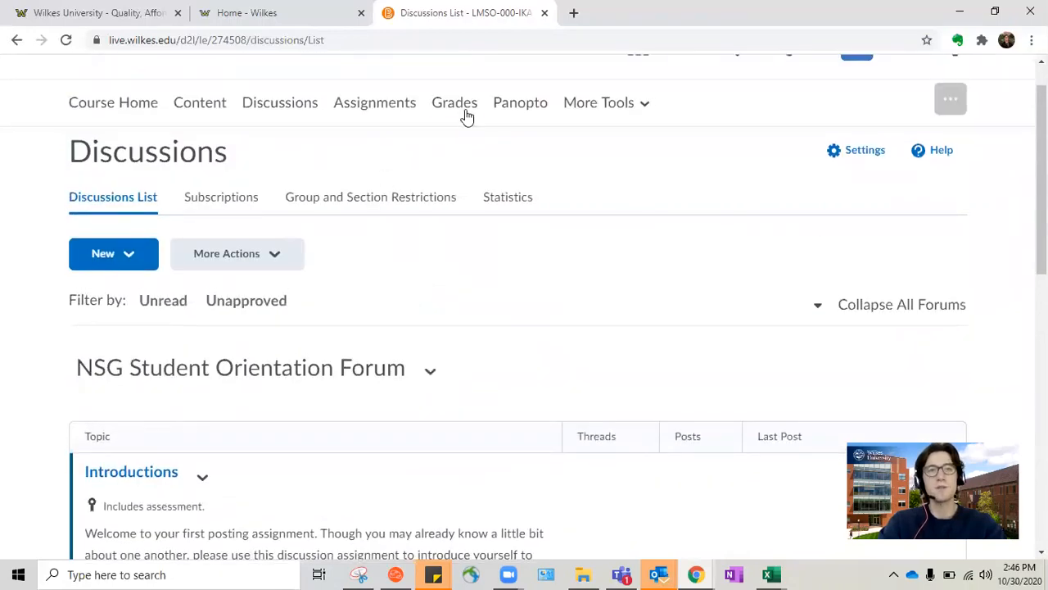
Go to the course Grades list showing grade items like Introductions
left_click(454, 101)
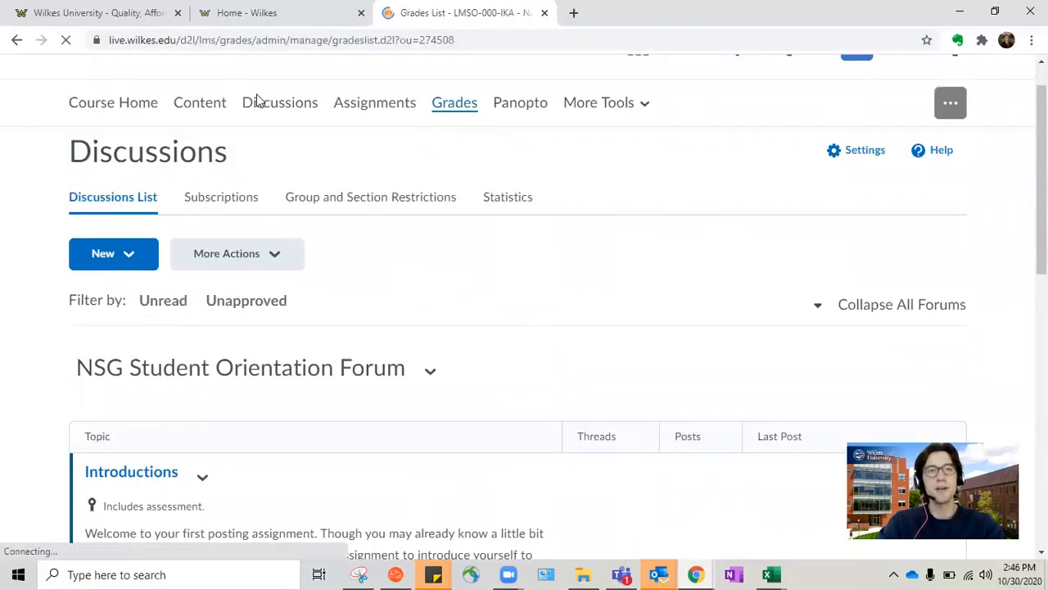
left_click(456, 102)
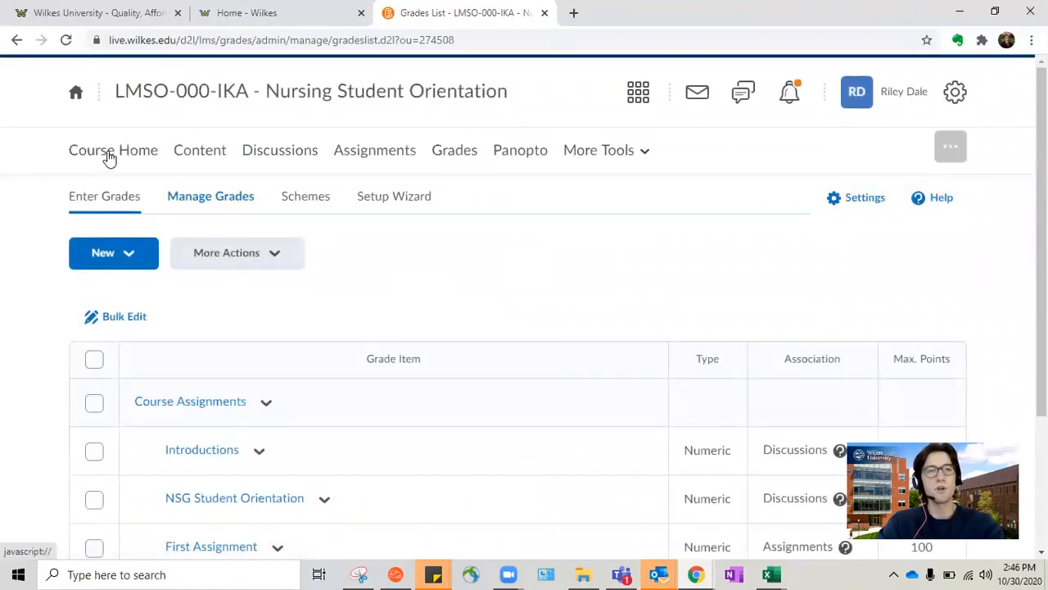
Return to Course Home showing the Welcome announcement and updates
left_click(113, 151)
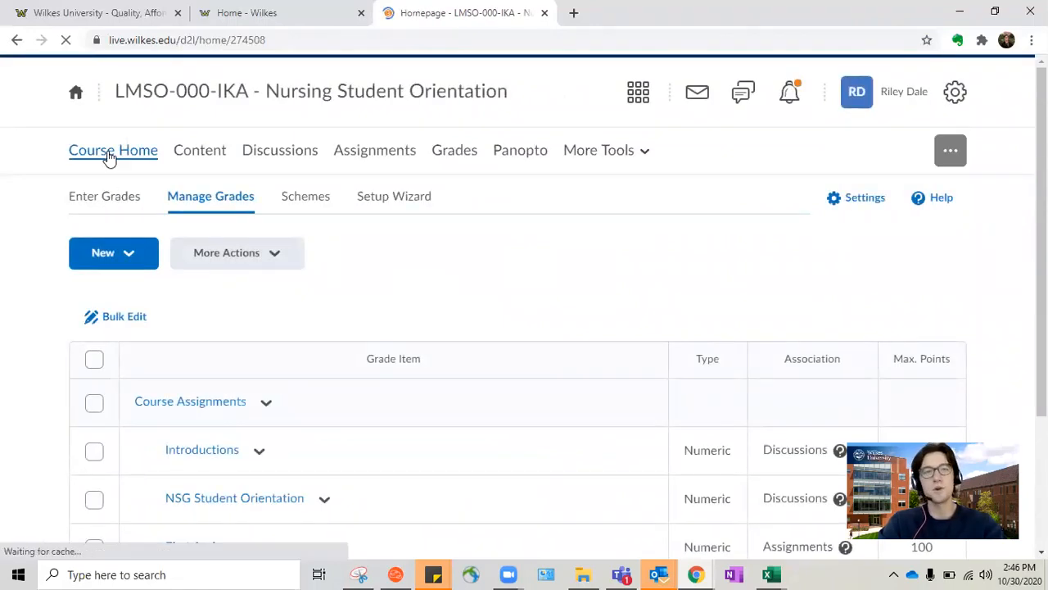
left_click(113, 151)
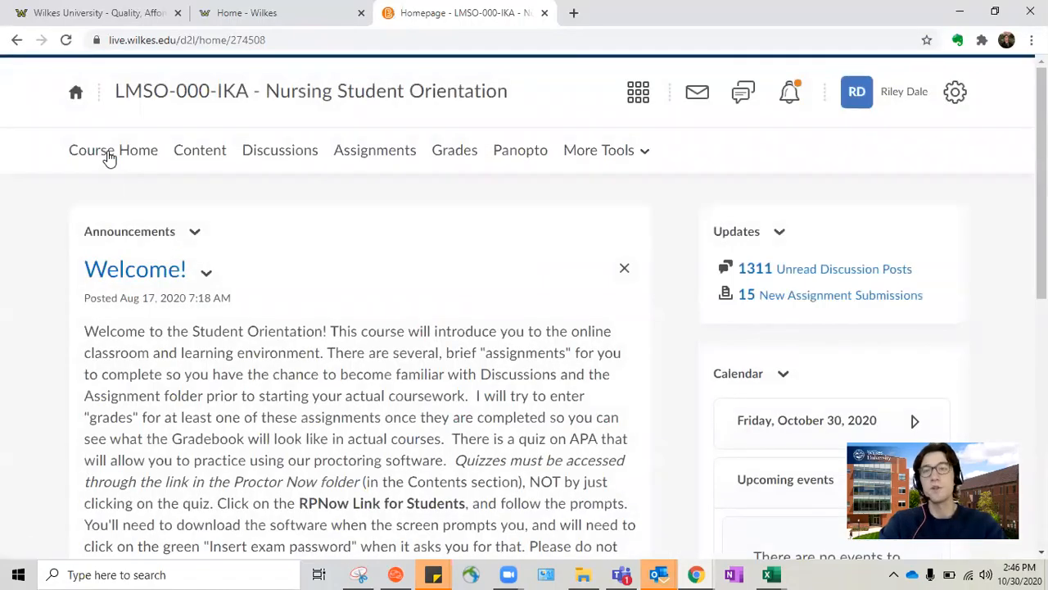
mouse_move(211, 179)
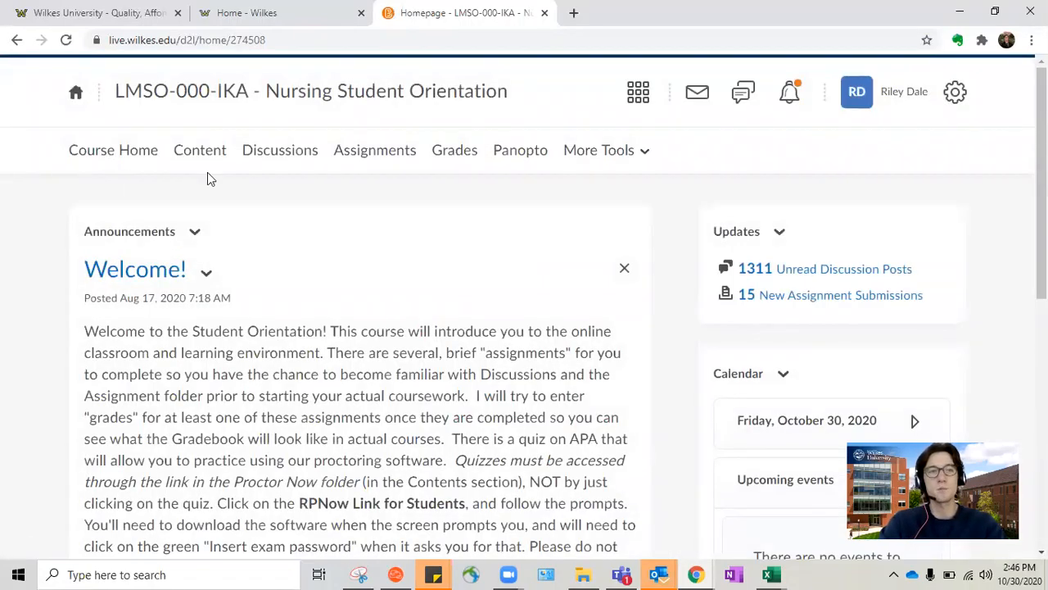
mouse_move(311, 203)
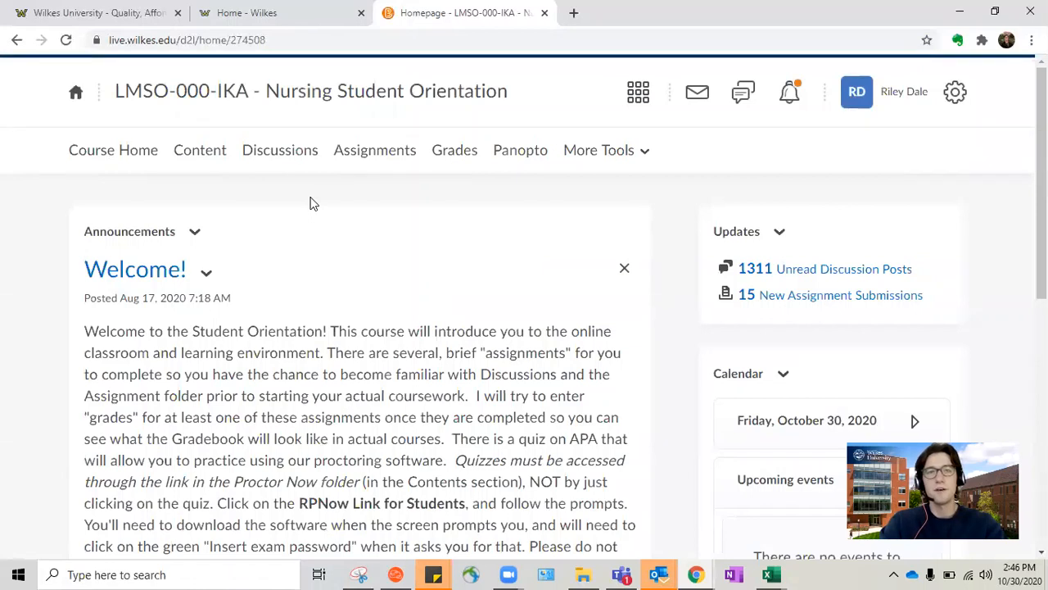
mouse_move(413, 216)
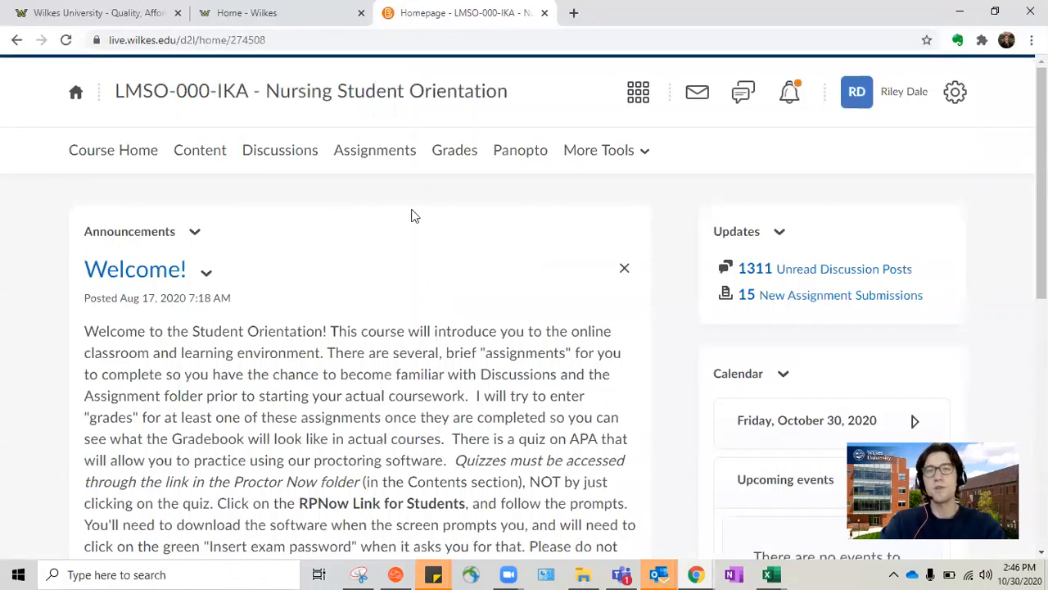